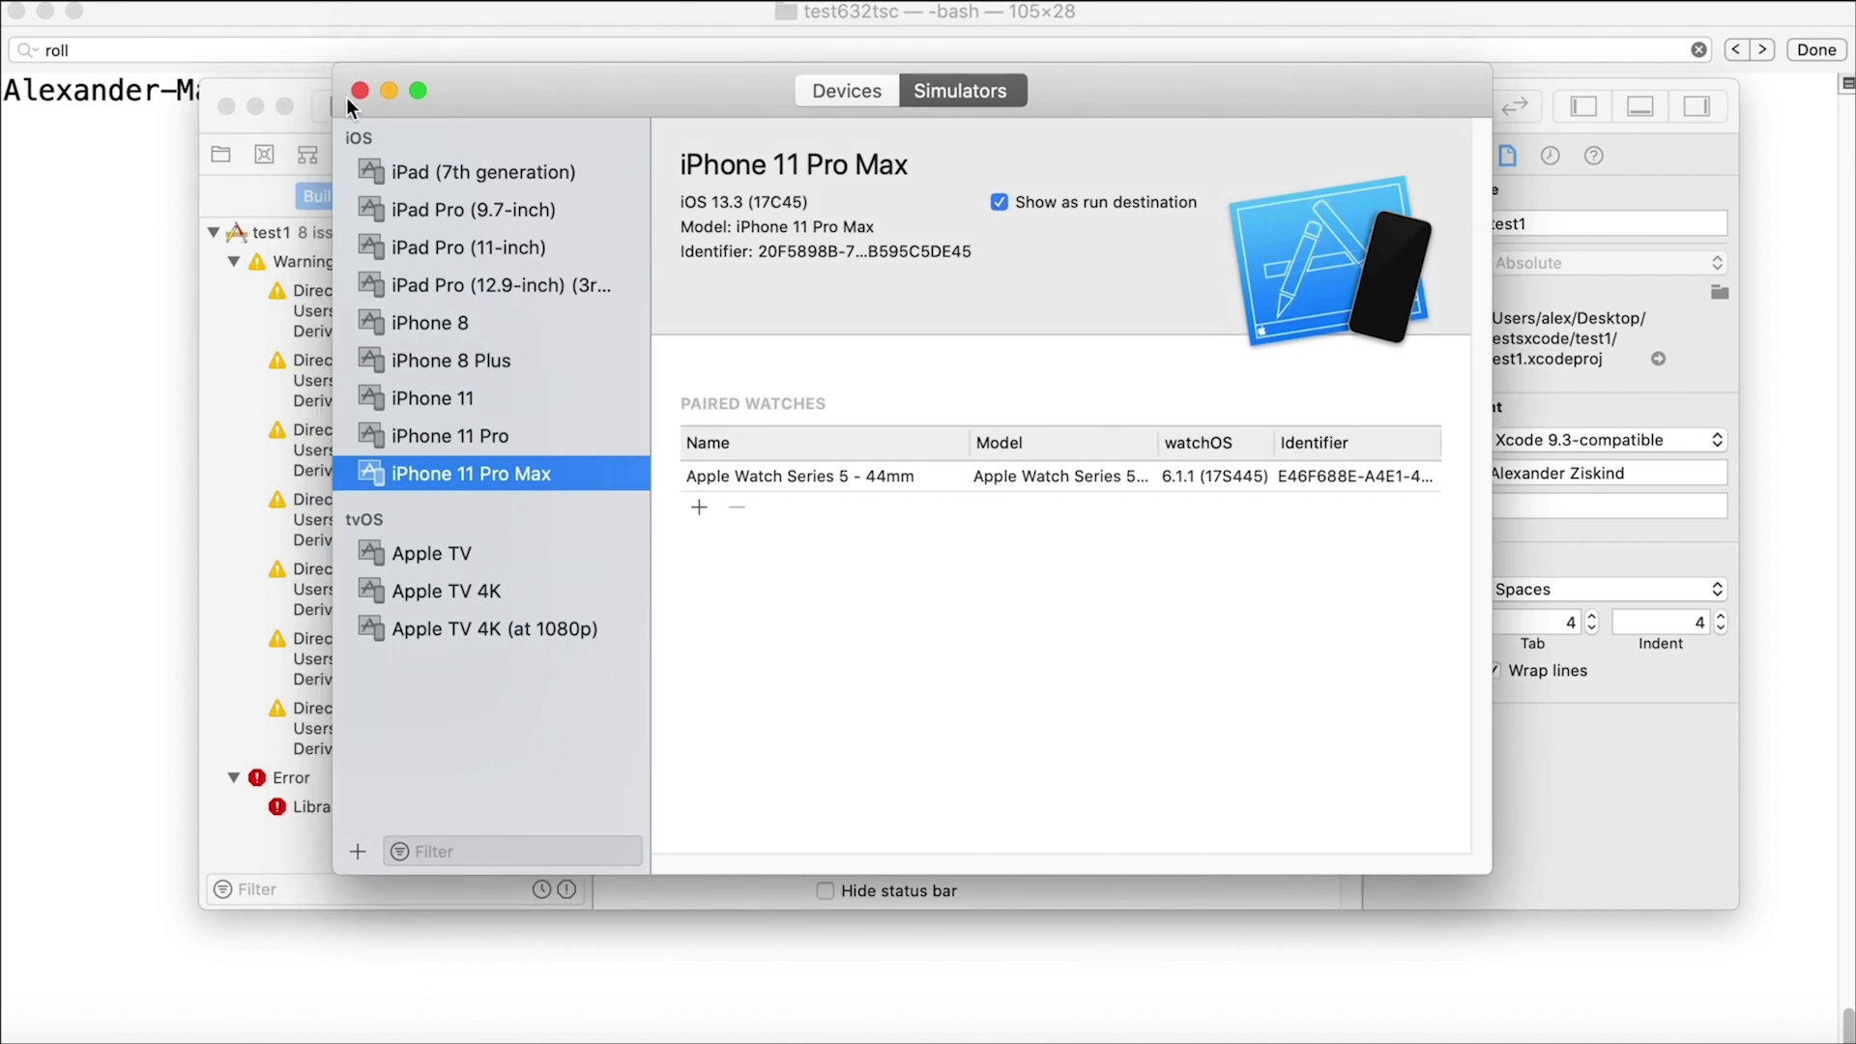
Reopen the Simulators window and delete the iPad simulators, including the iPad Pro 12.9-inch.
click(360, 90)
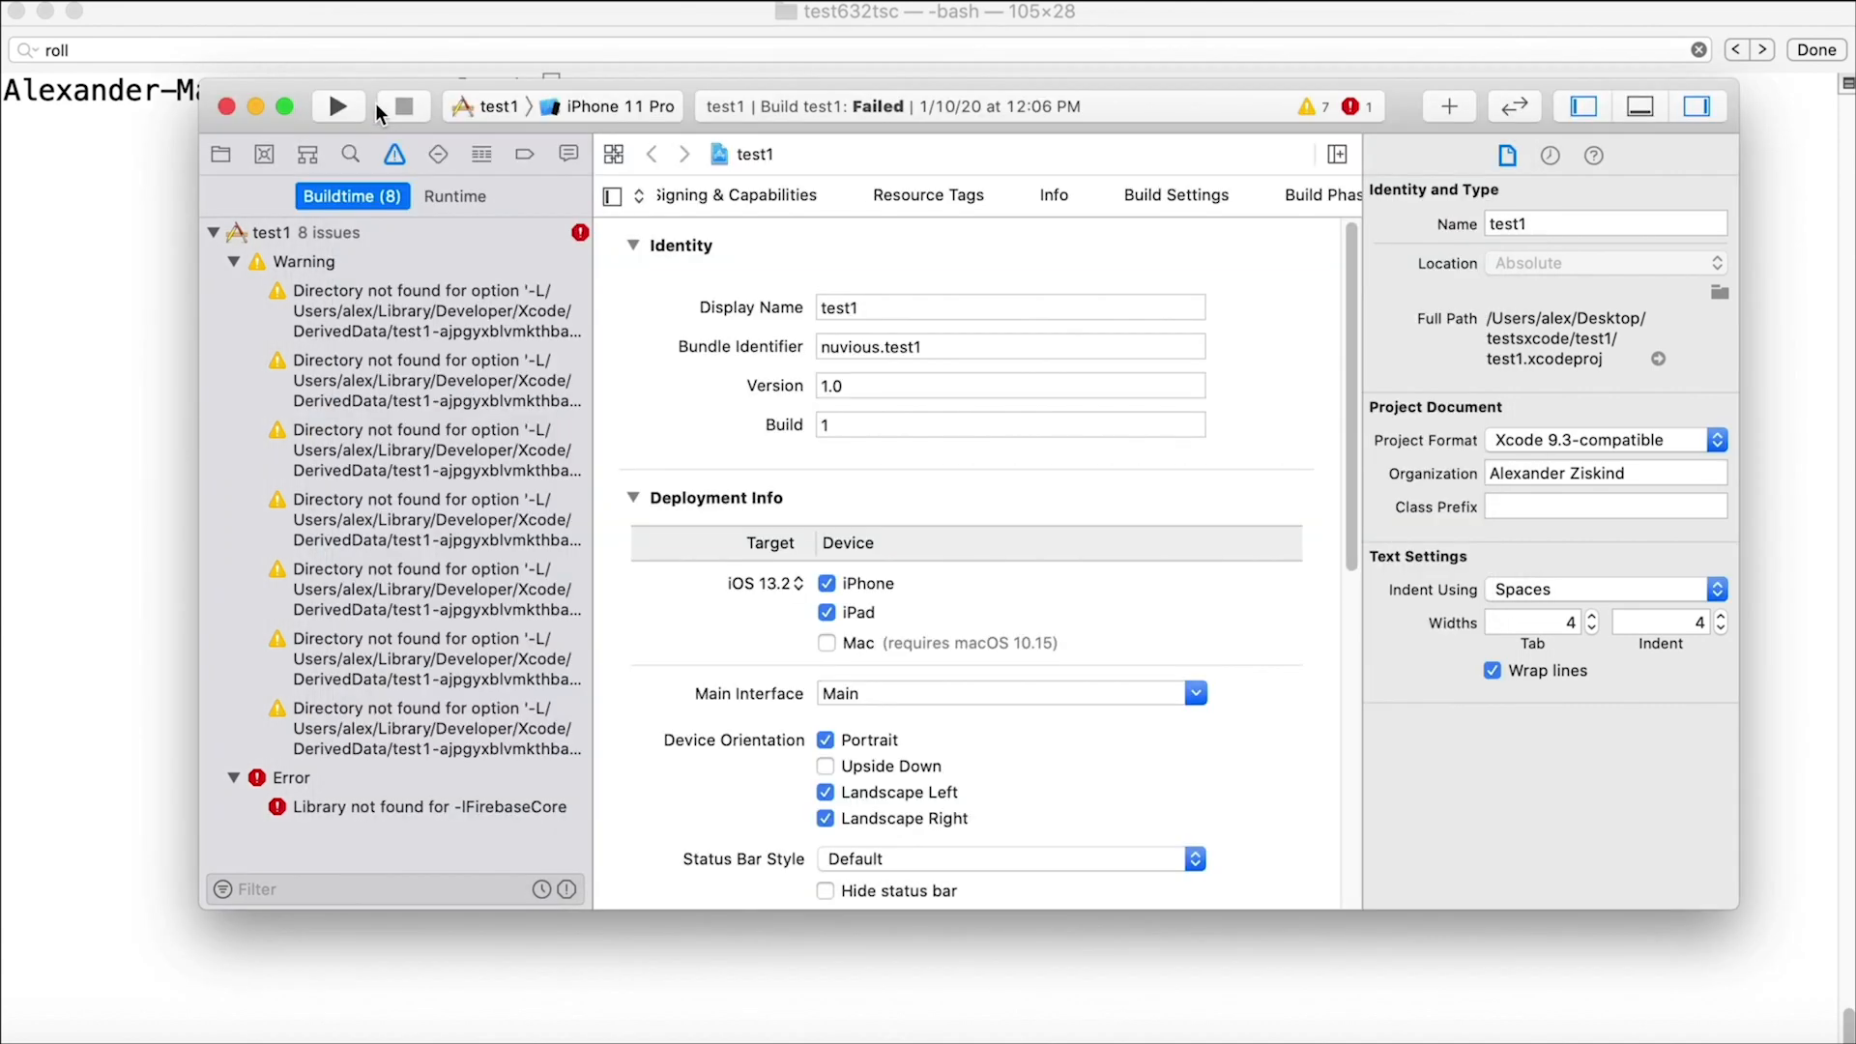
click(611, 106)
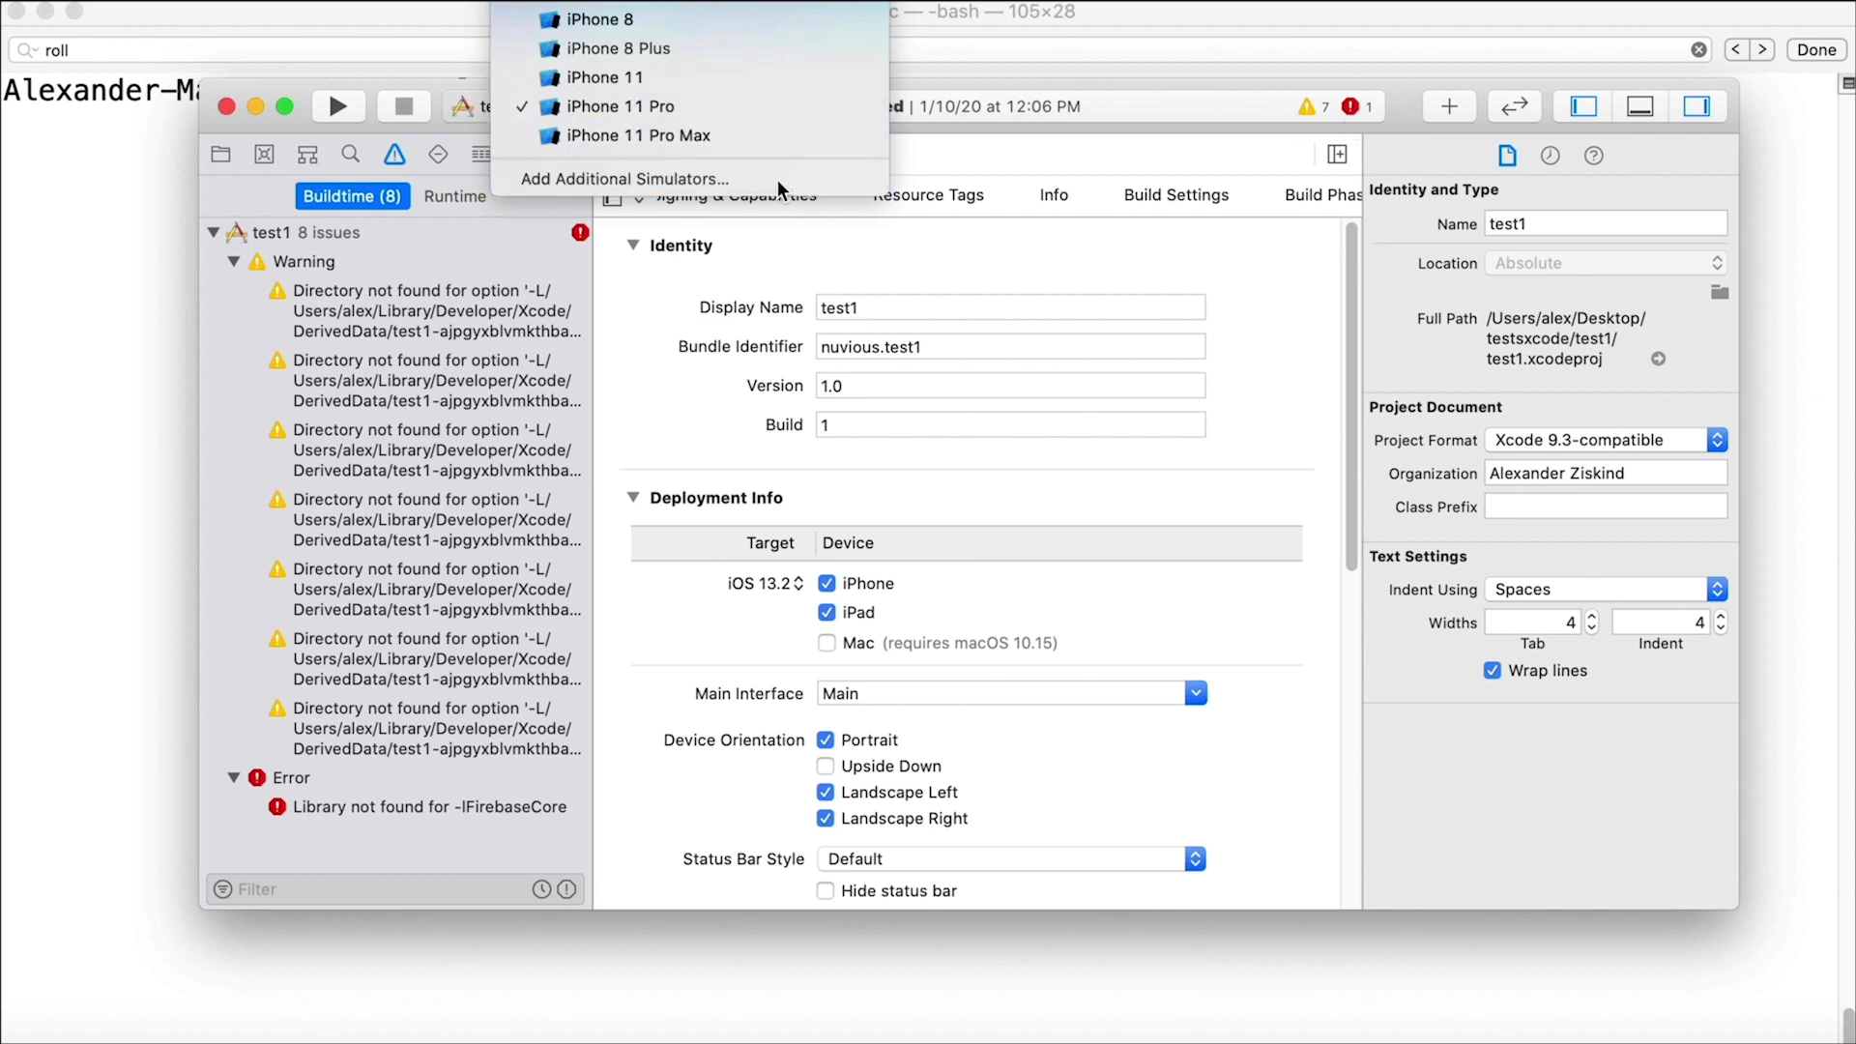
click(623, 179)
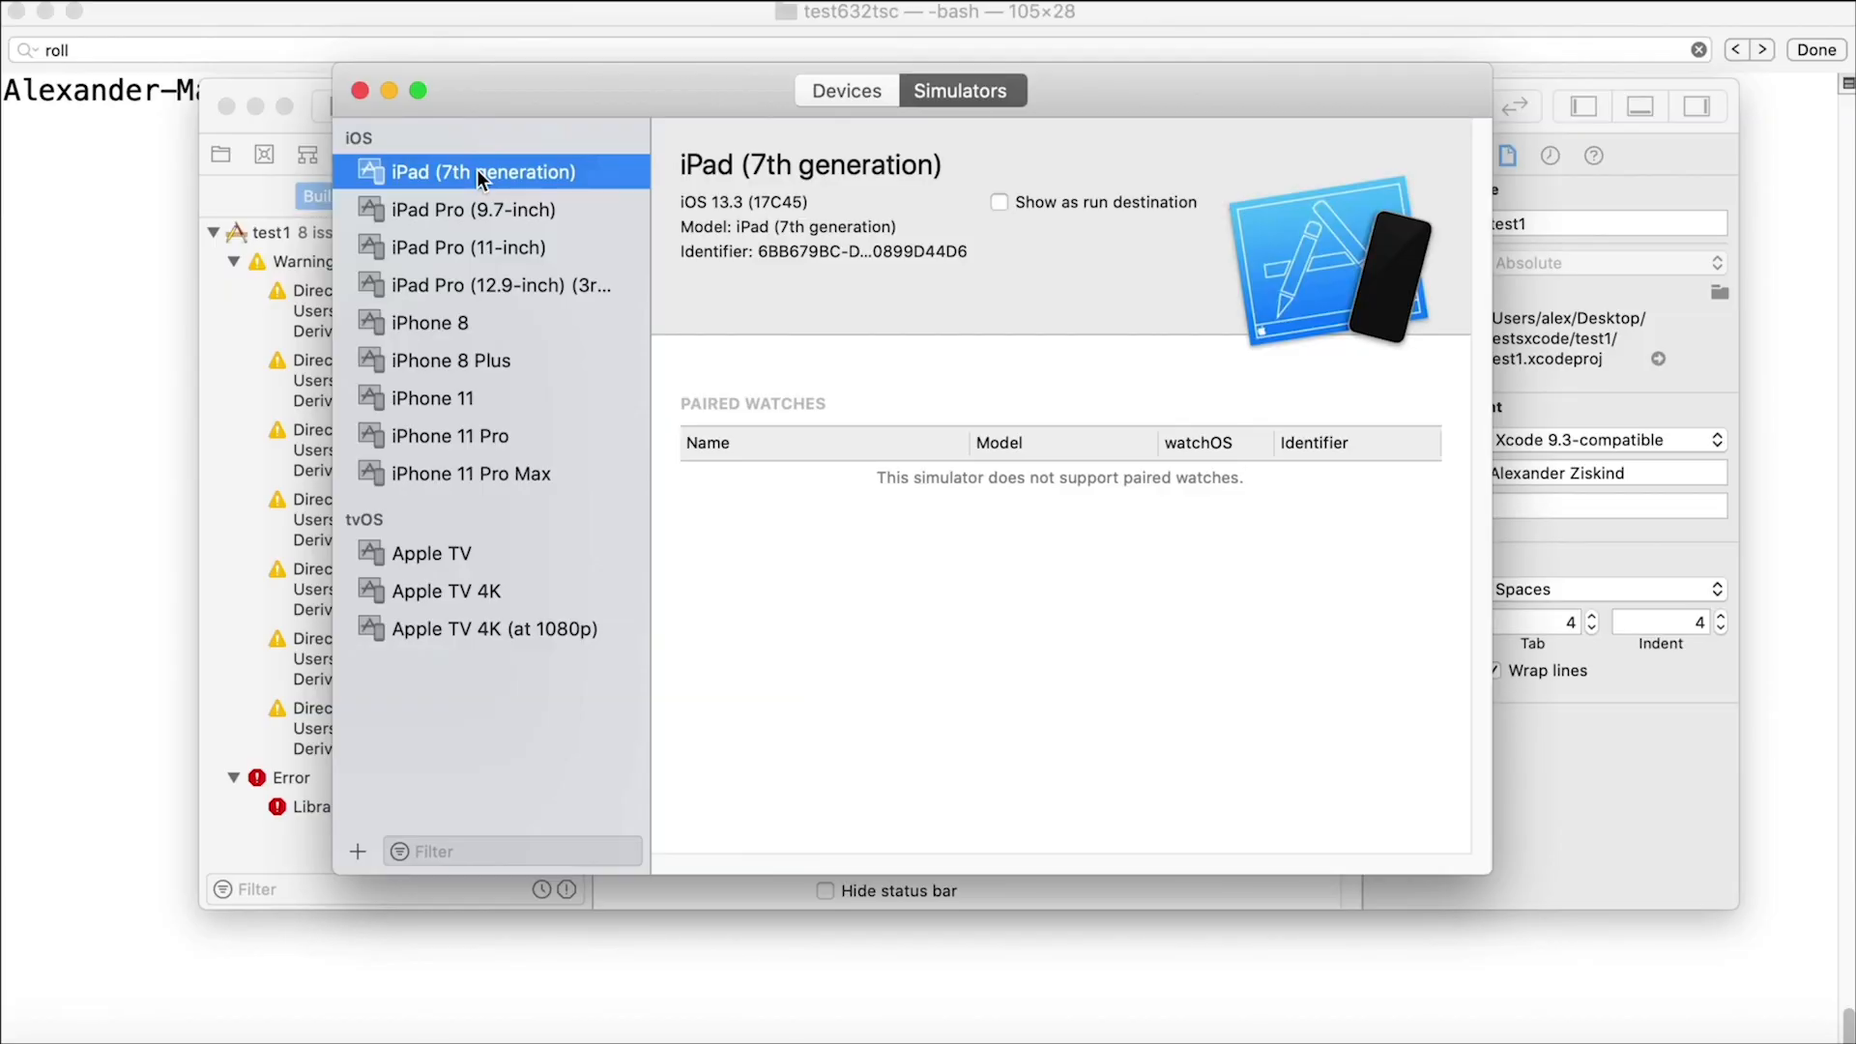
right_click(491, 173)
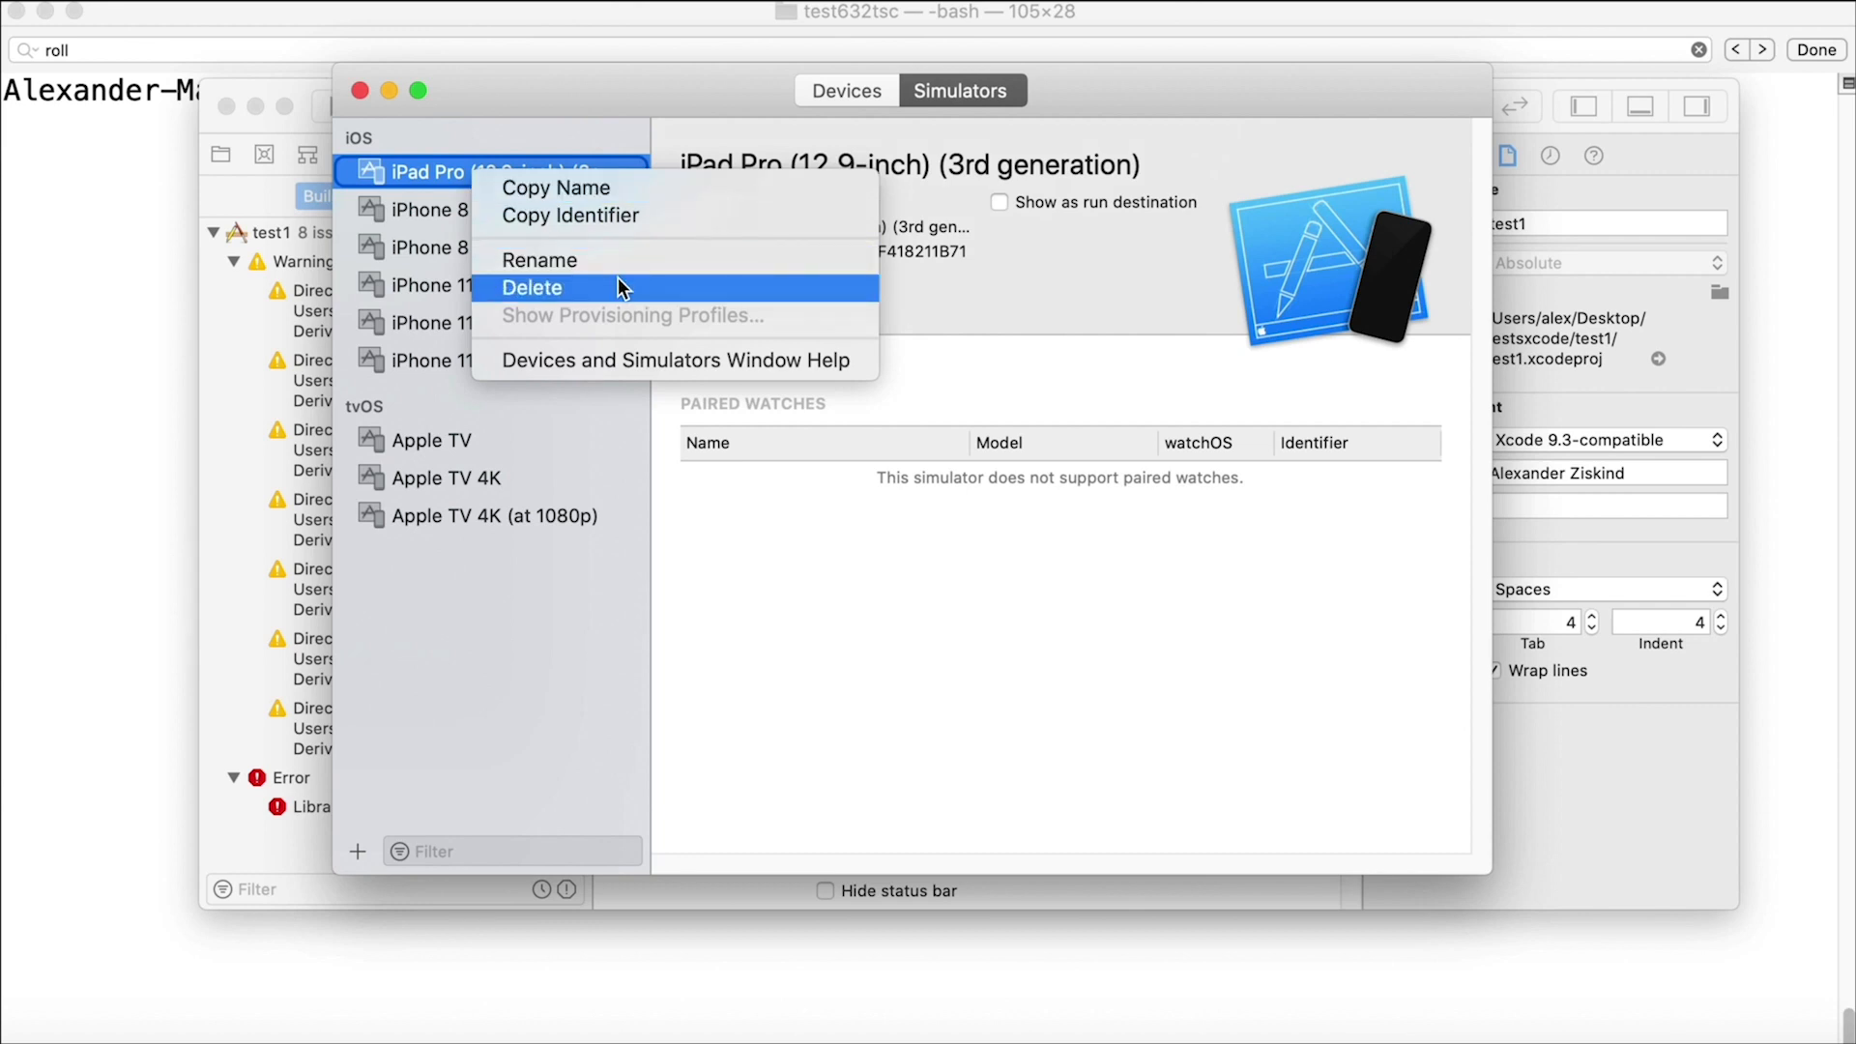
click(533, 288)
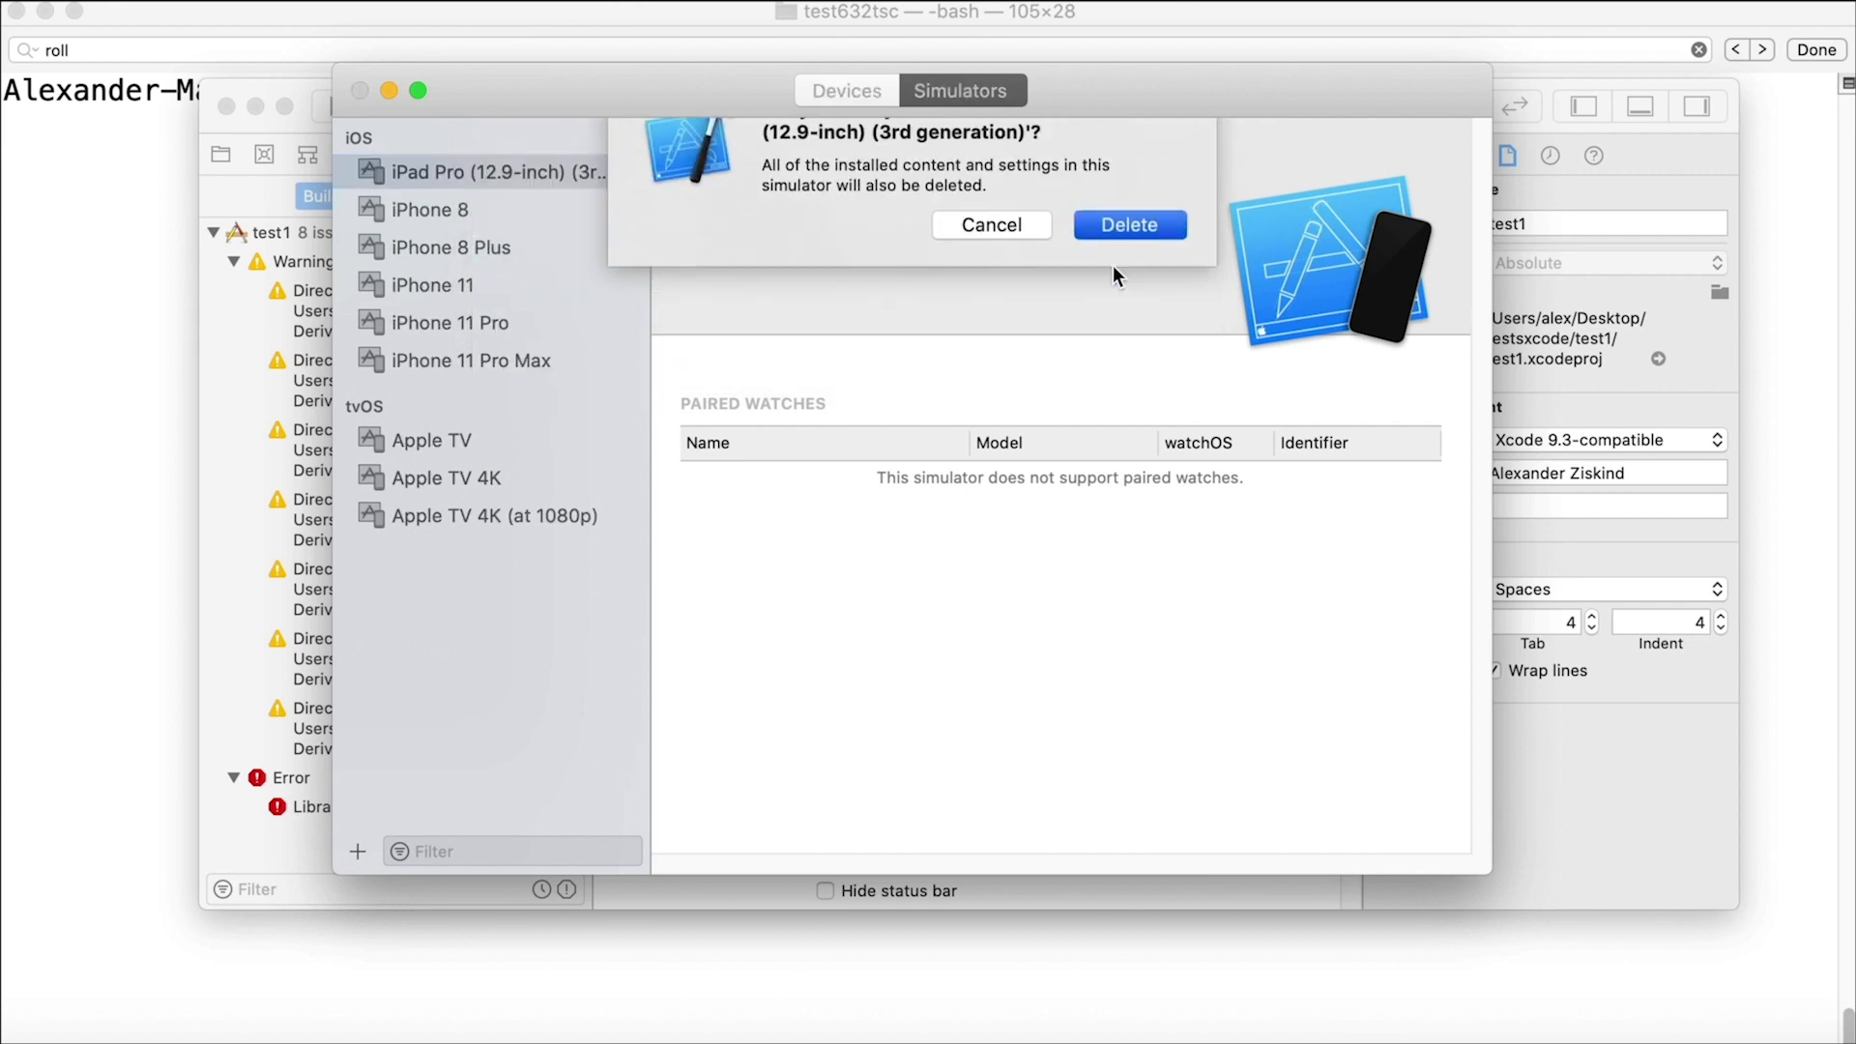